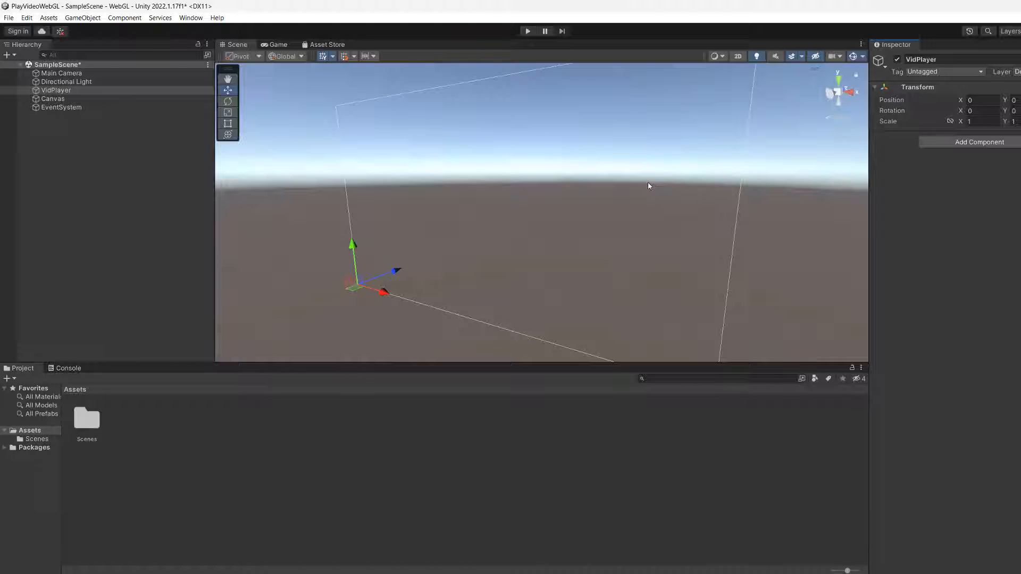
mouse_move(433, 240)
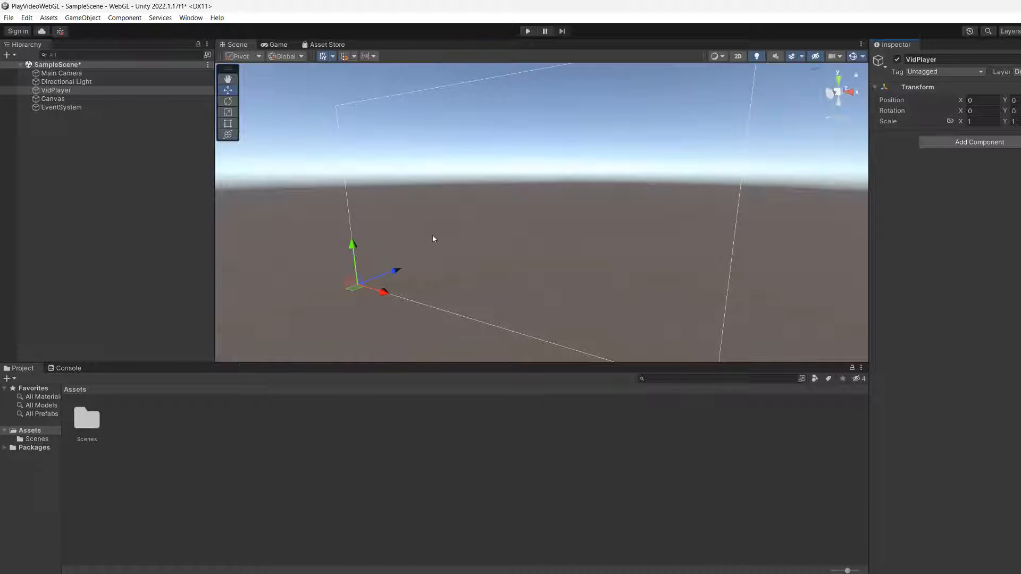
Create a new folder named StreamingAssets under the project's Assets folder
left_click(29, 431)
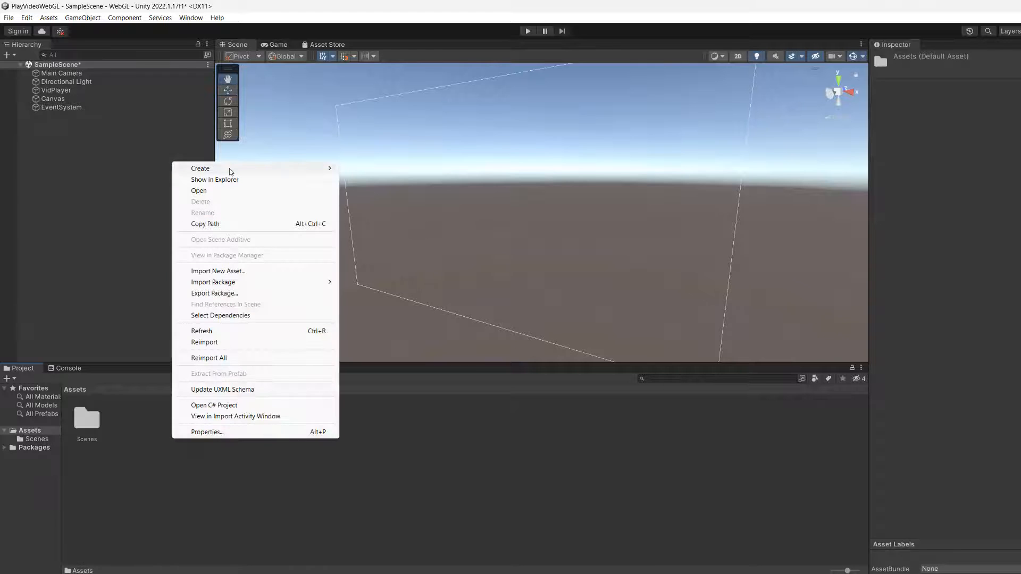
left_click(200, 169)
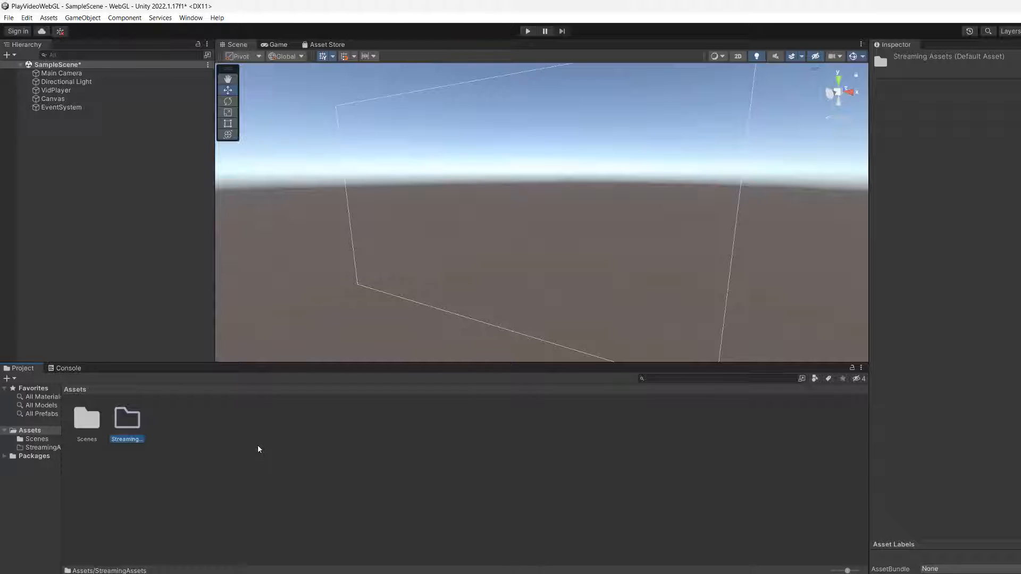
Drop the video into StreamingAssets, then add a C# script named VidPlayer in Assets
double_click(127, 419)
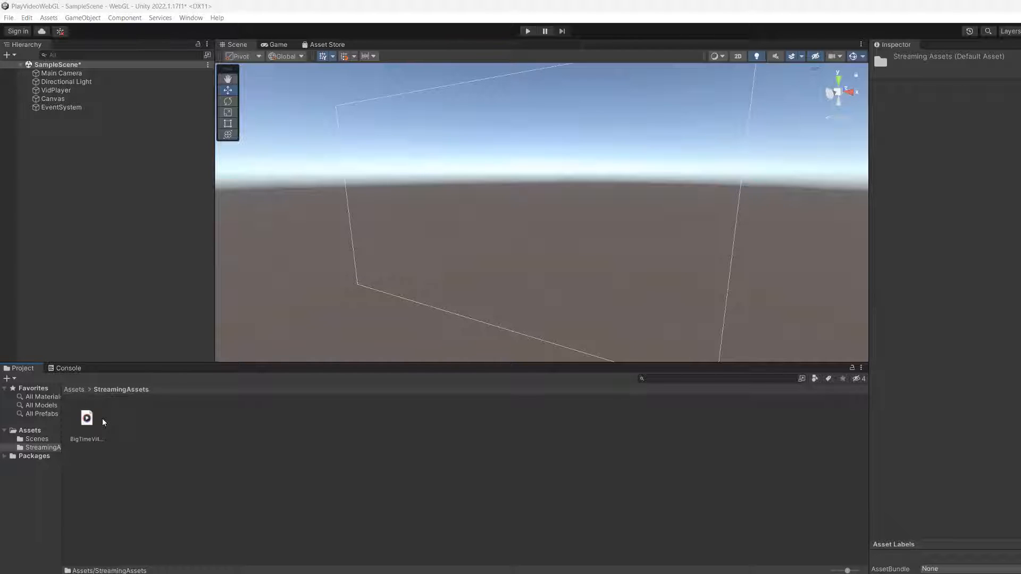
left_click(29, 430)
type("VidPlayer")
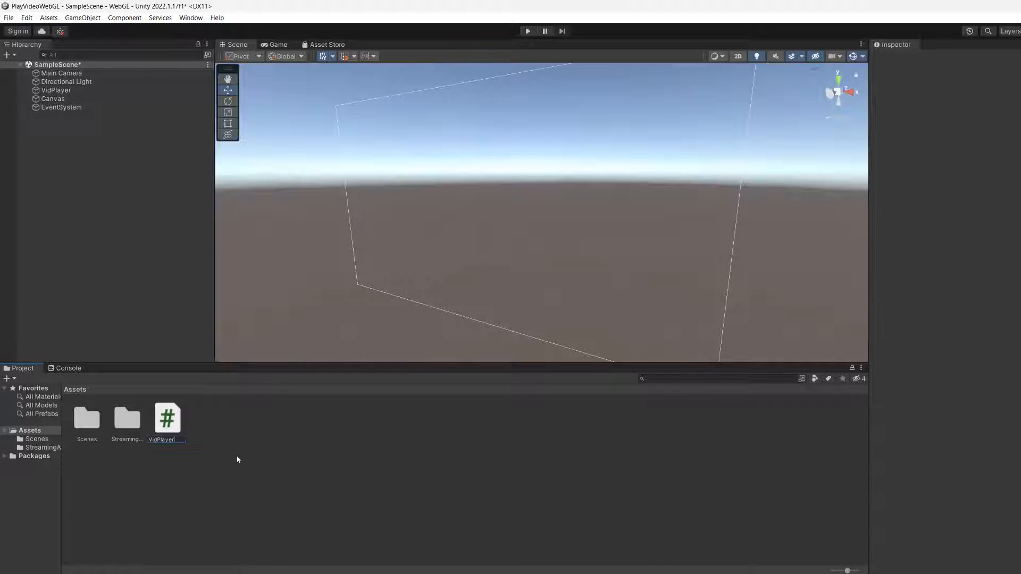
Declare a serialized videoFileName string, call PlayVideo() from Start and generate the empty method
double_click(167, 417)
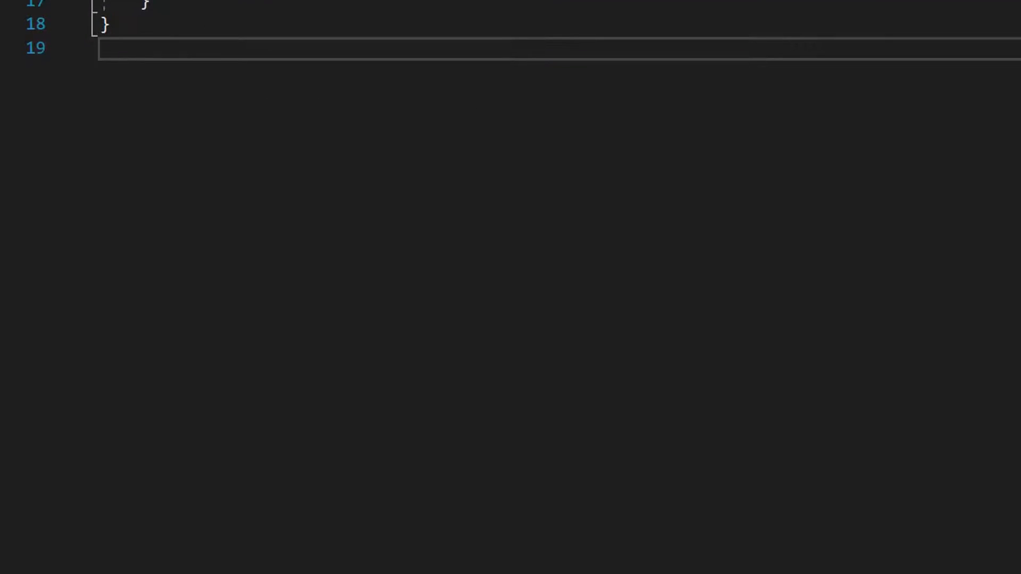
scroll("up", 3)
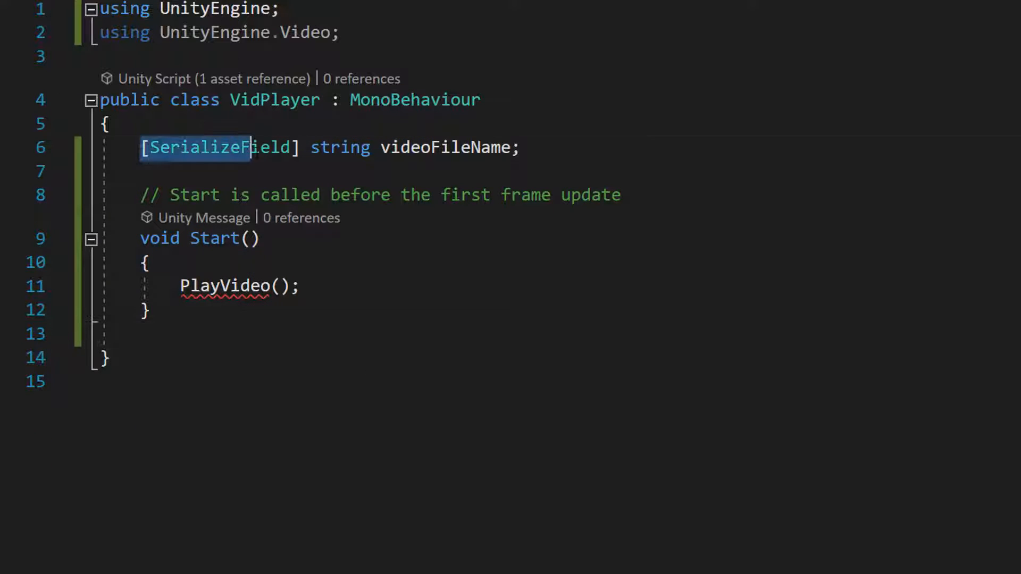
left_click(521, 147)
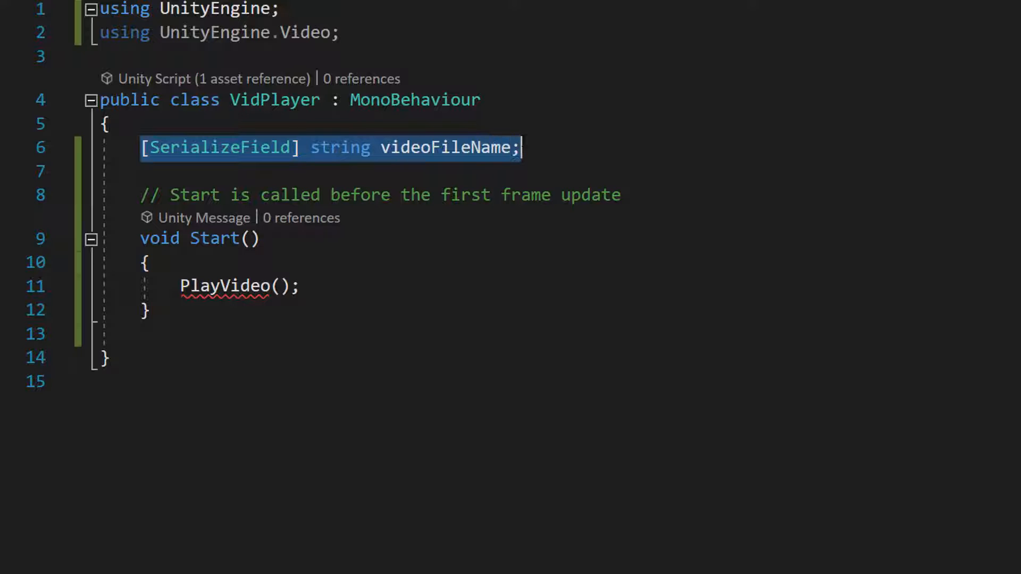
left_click(108, 123)
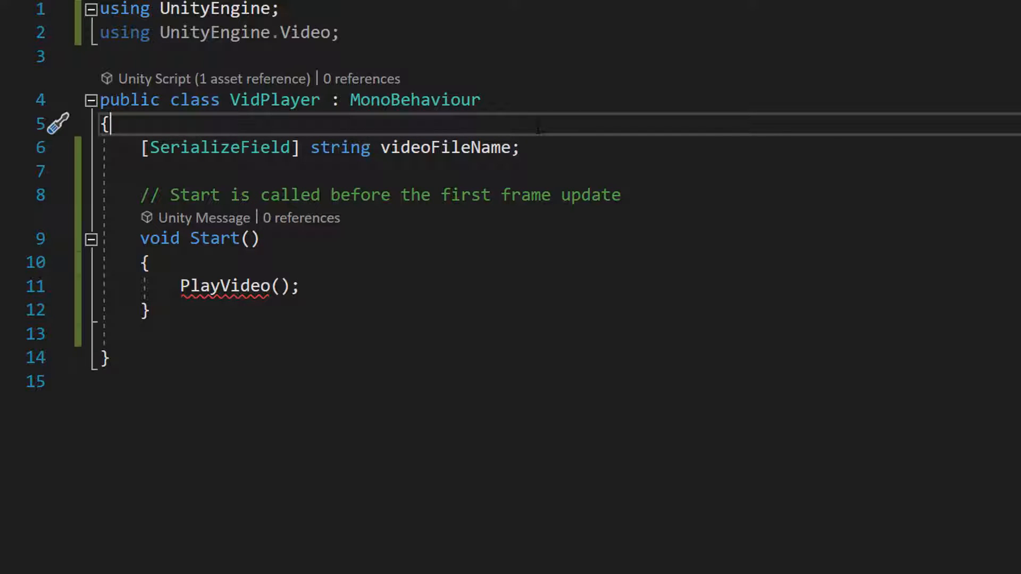
mouse_move(220, 147)
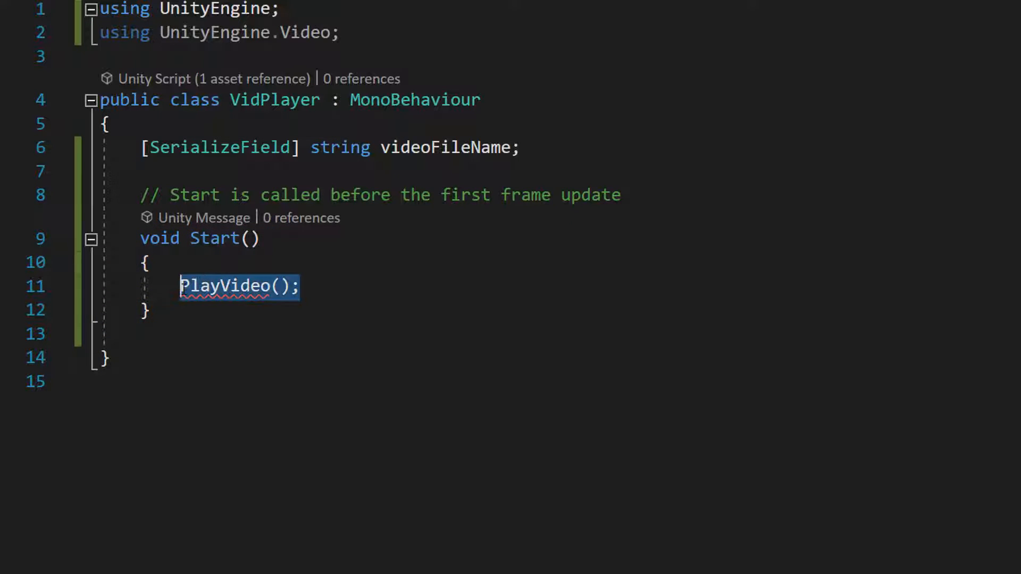
left_click(104, 358)
type("public void PlayVideo()")
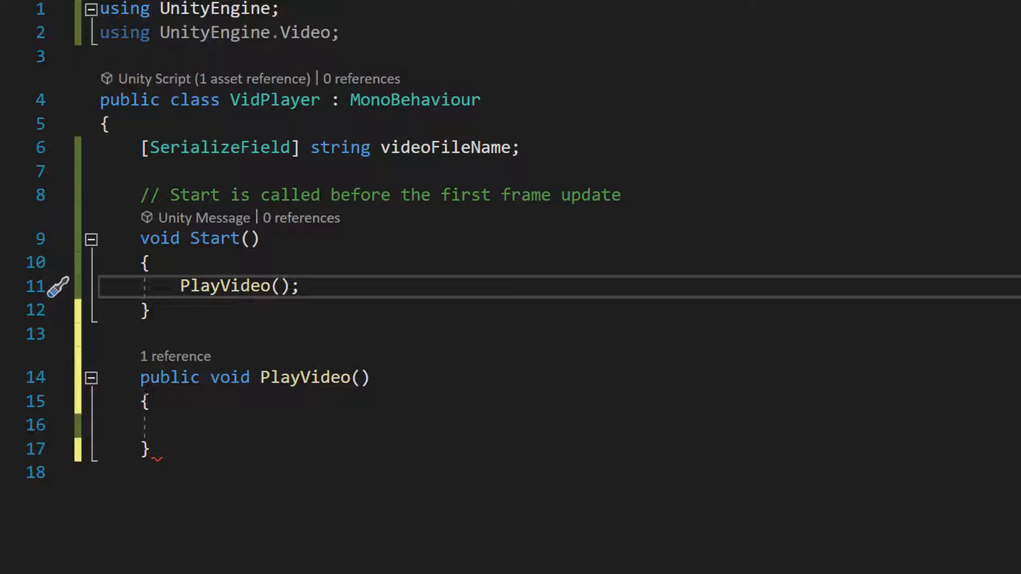
Write PlayVideo: get the VideoPlayer, Path.Combine streamingAssetsPath with videoFileName, log it, set url and Play()
double_click(319, 378)
type("VideoPlayer videoPlayer = GetComponent<VideoPlayer>();")
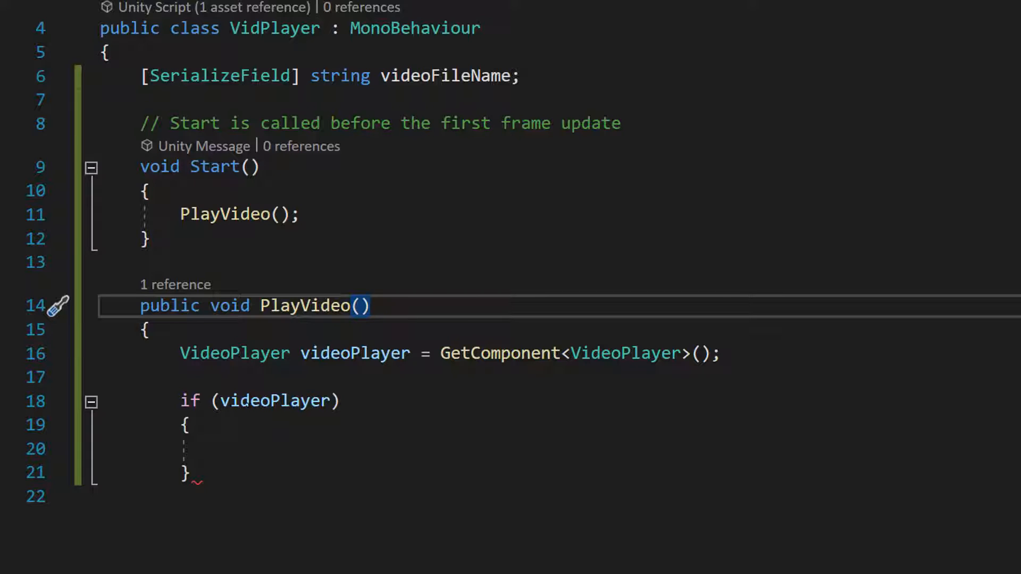
double_click(270, 401)
type("string videoPath = System.IO.Path.Combine(Application.streamingAssetsPath, videoFileName);")
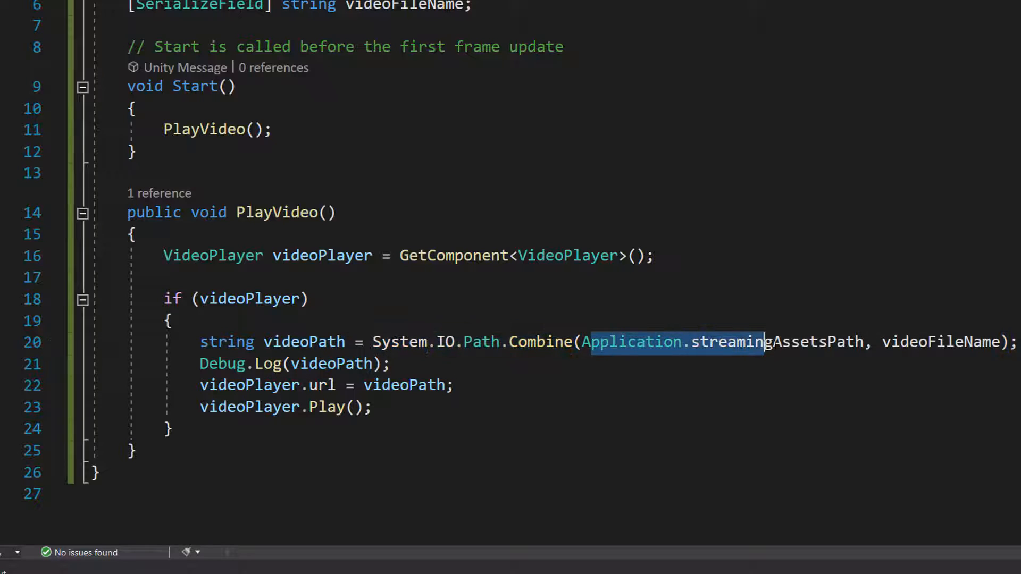
Review the streamingAssetsPath and Play() lines, then return to the Unity editor
double_click(939, 342)
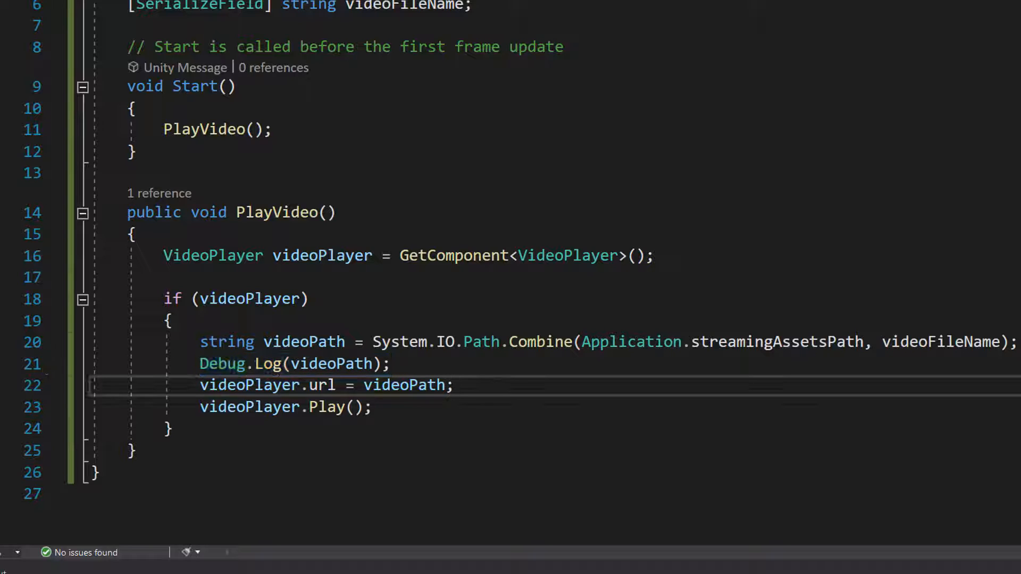
left_click(454, 385)
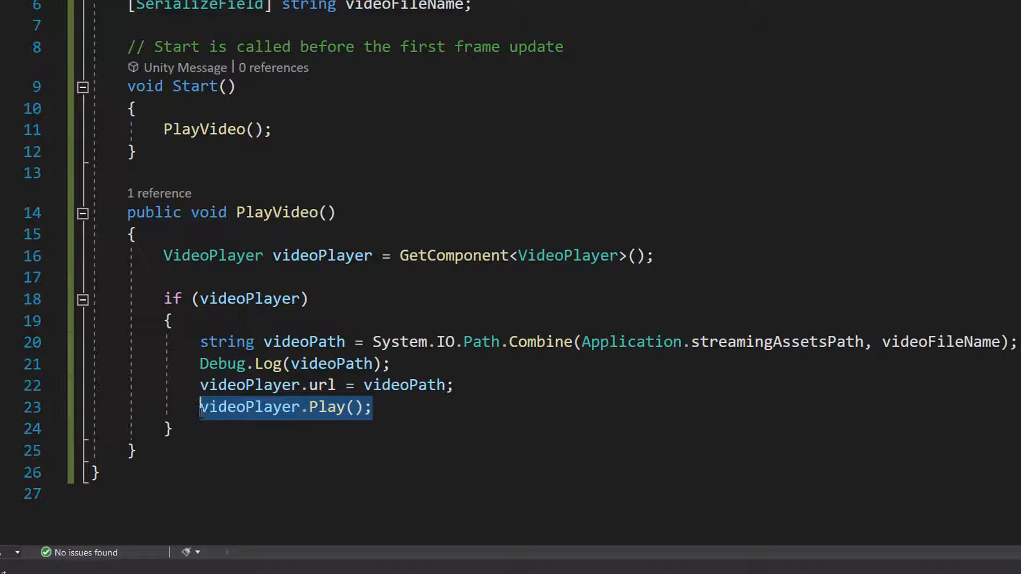
double_click(248, 407)
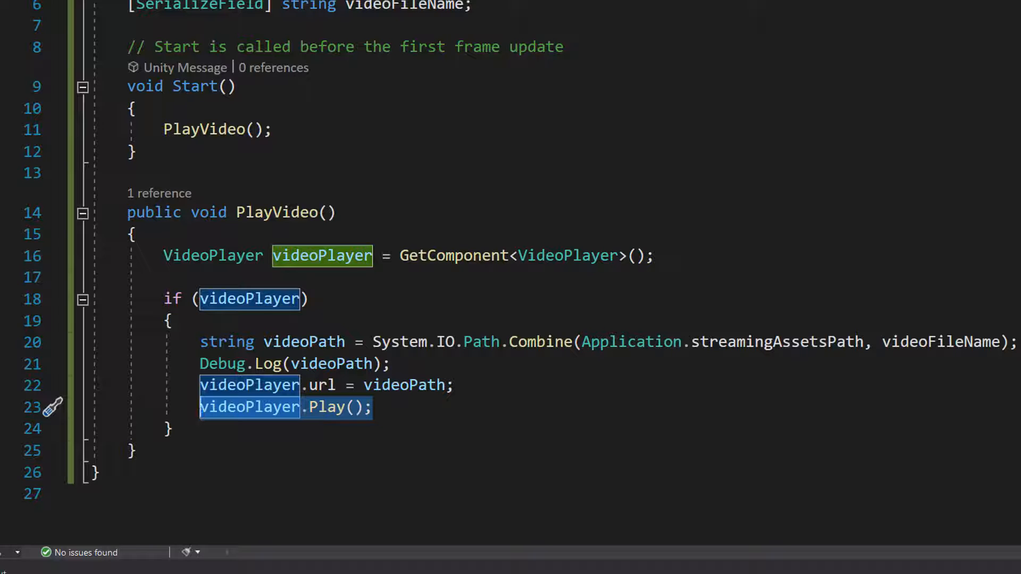
key("alt+tab")
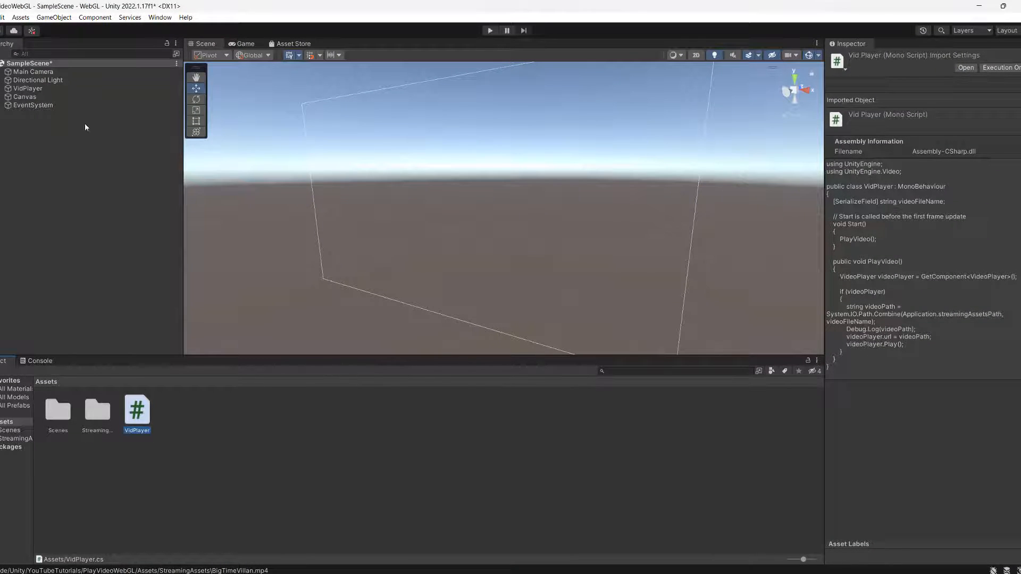
Add a Video Player to VidPlayer with URL source, Play On Awake and Wait For First Frame off, Loop on
left_click(28, 88)
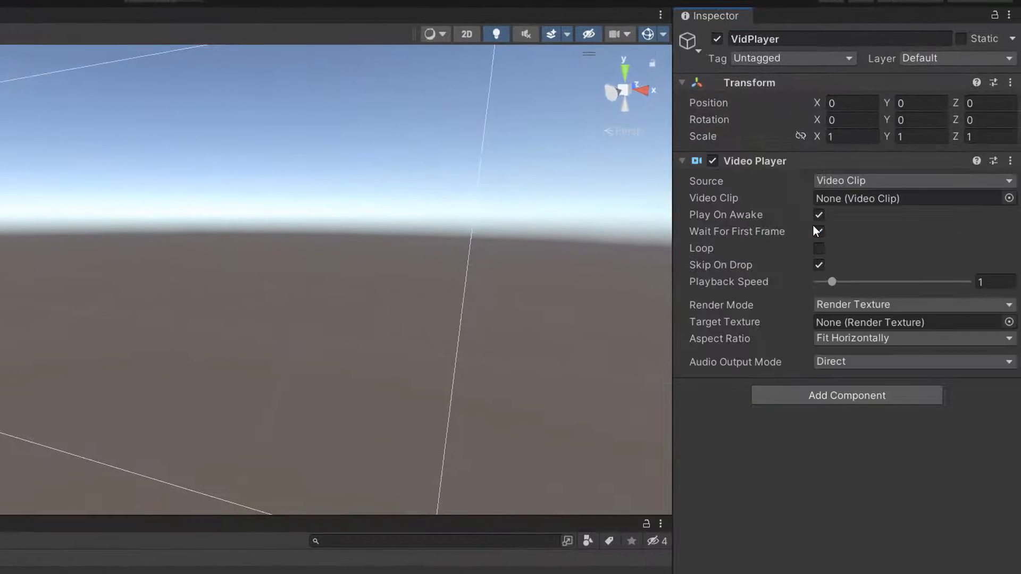
left_click(912, 180)
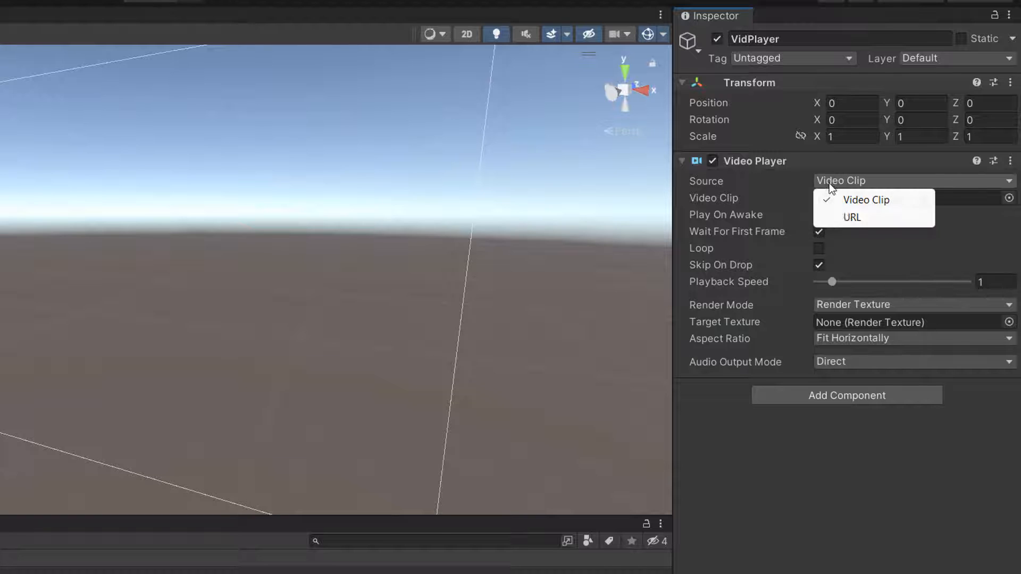
left_click(852, 217)
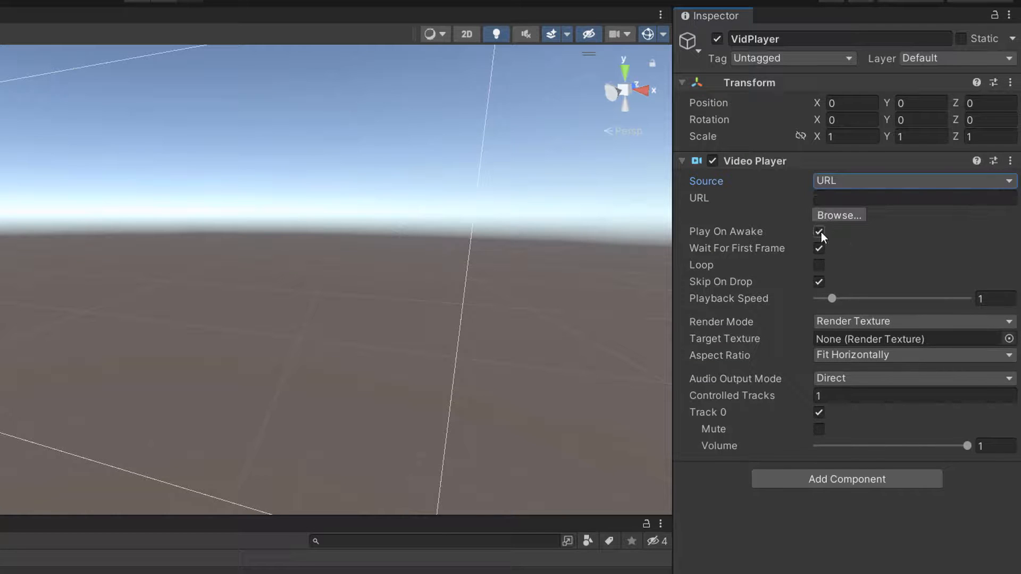
left_click(819, 232)
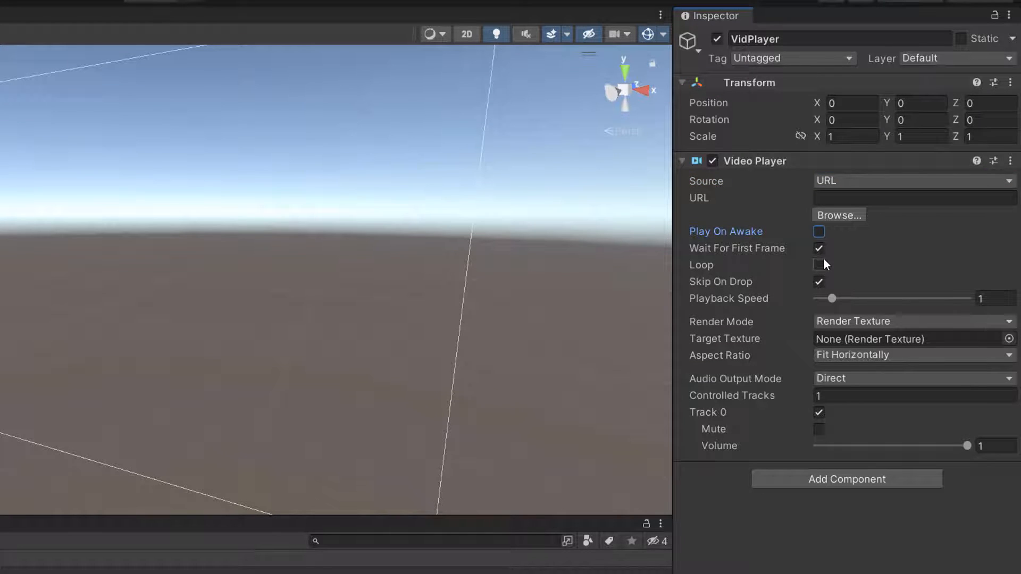
left_click(819, 248)
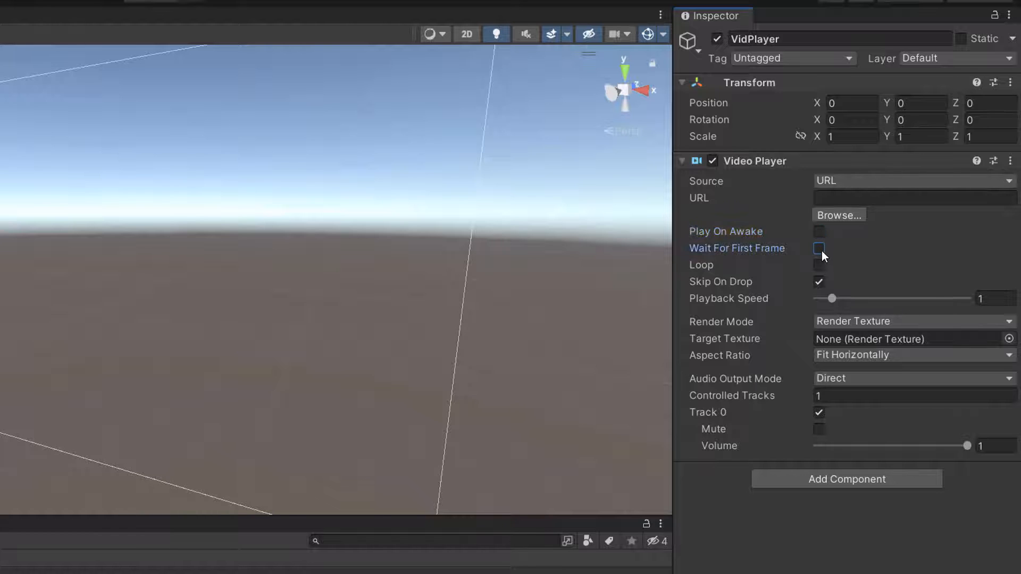
left_click(819, 265)
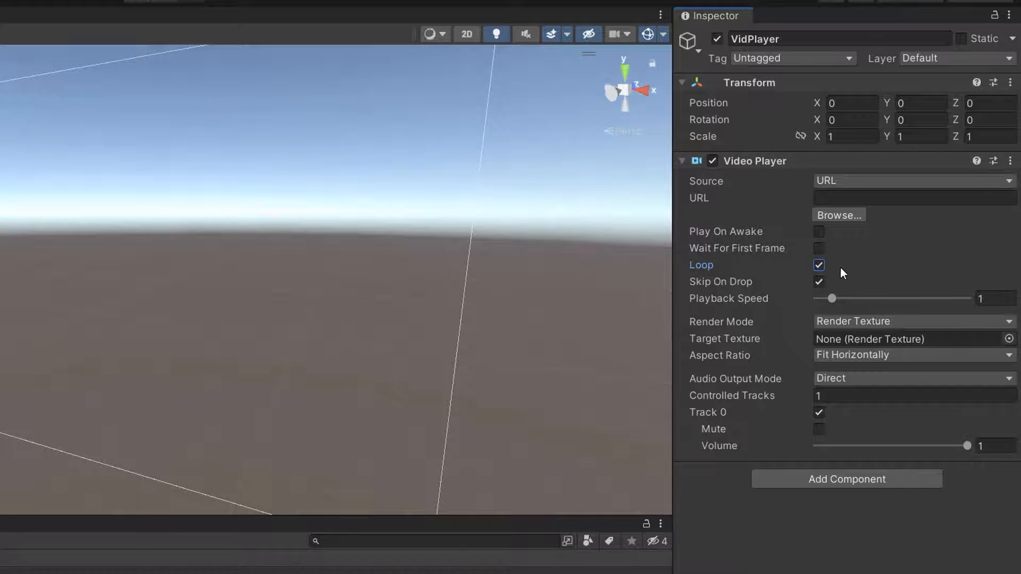
mouse_move(915, 352)
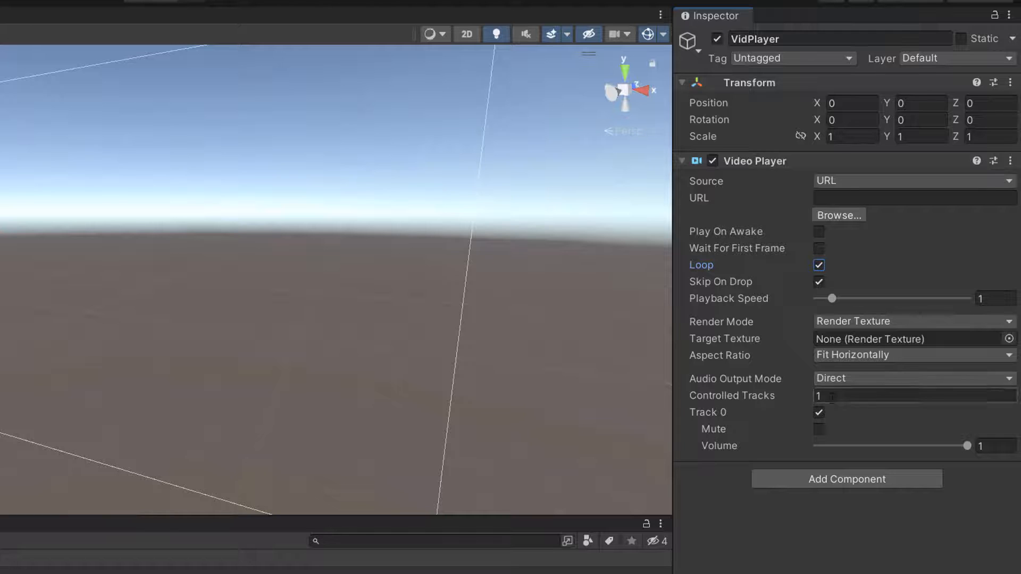
left_click(819, 412)
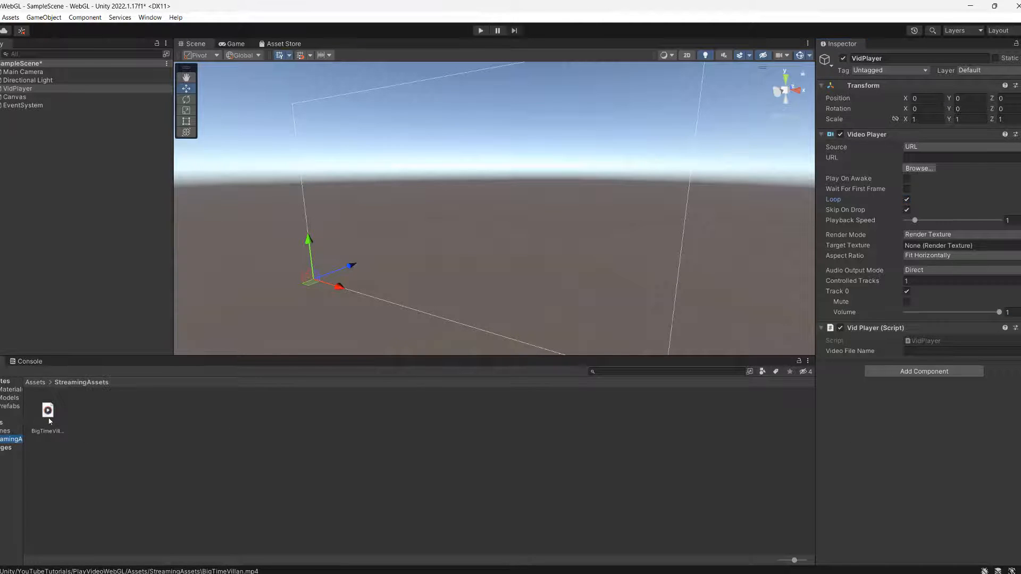
Set the VidPlayer script's Video File Name to BigTimeVillan.mp4
right_click(48, 413)
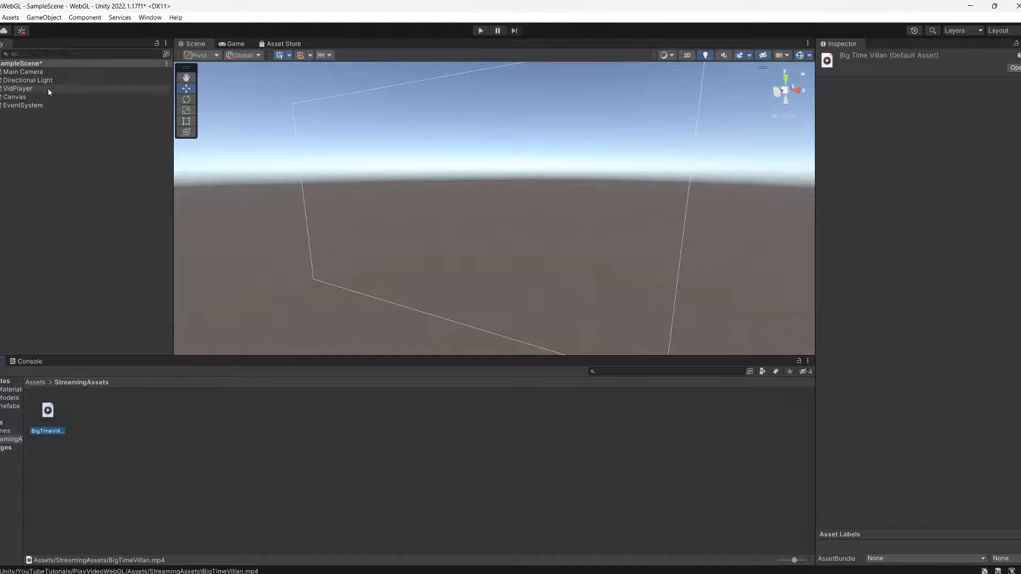
left_click(18, 88)
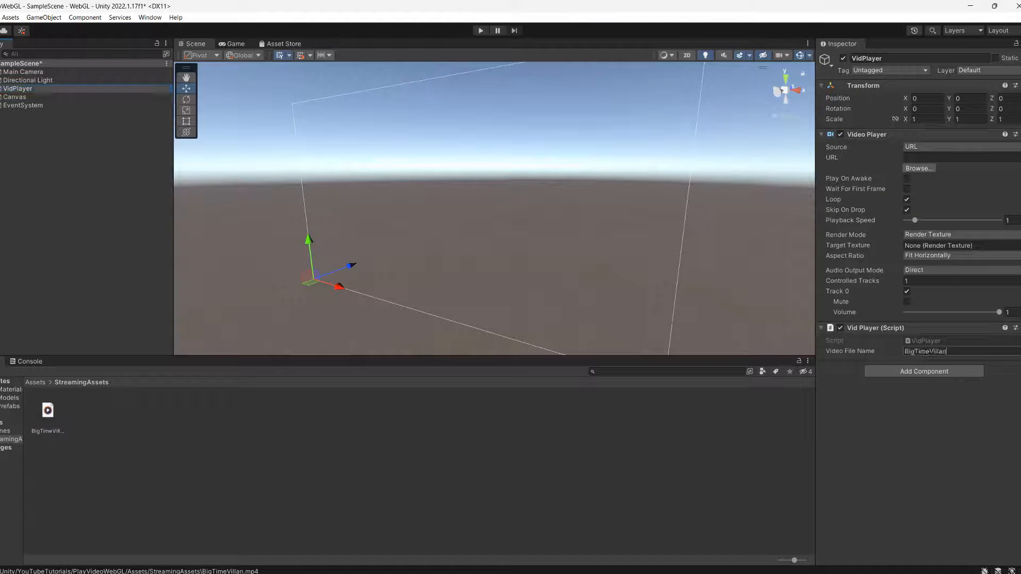
type(".mp4")
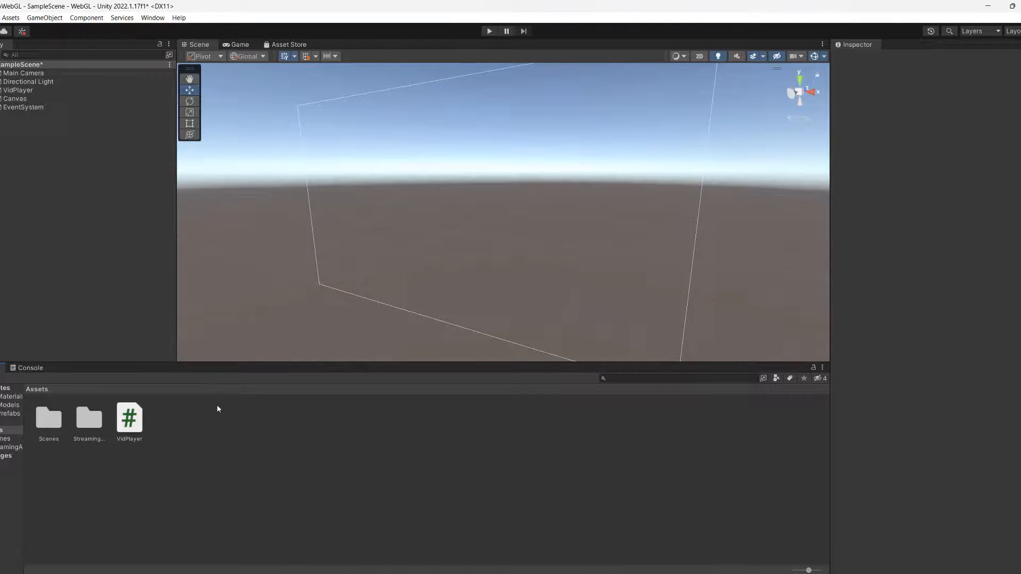
Create a Render Texture named VidTexture in Assets and edit its Size to 128
right_click(218, 408)
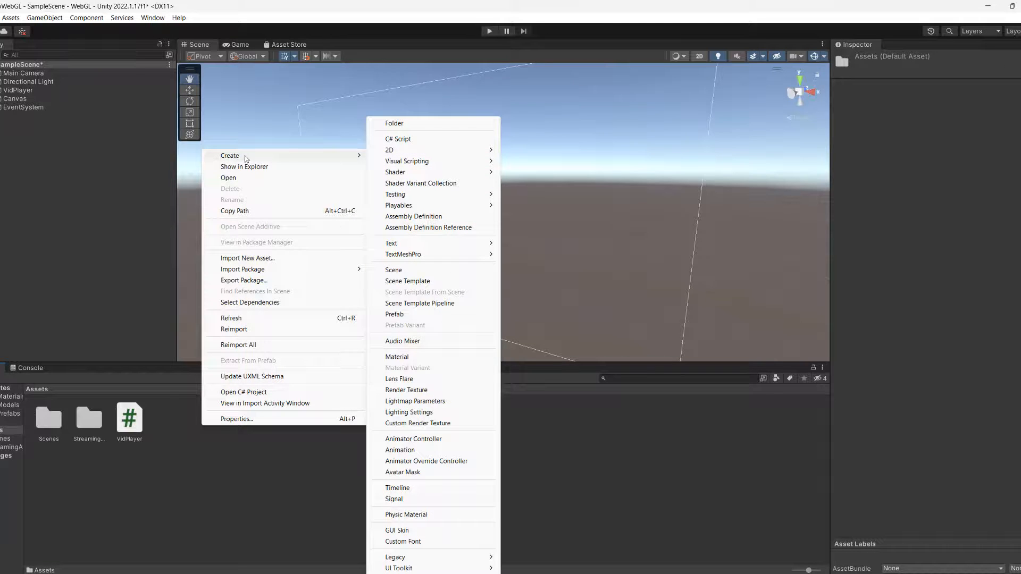
left_click(407, 390)
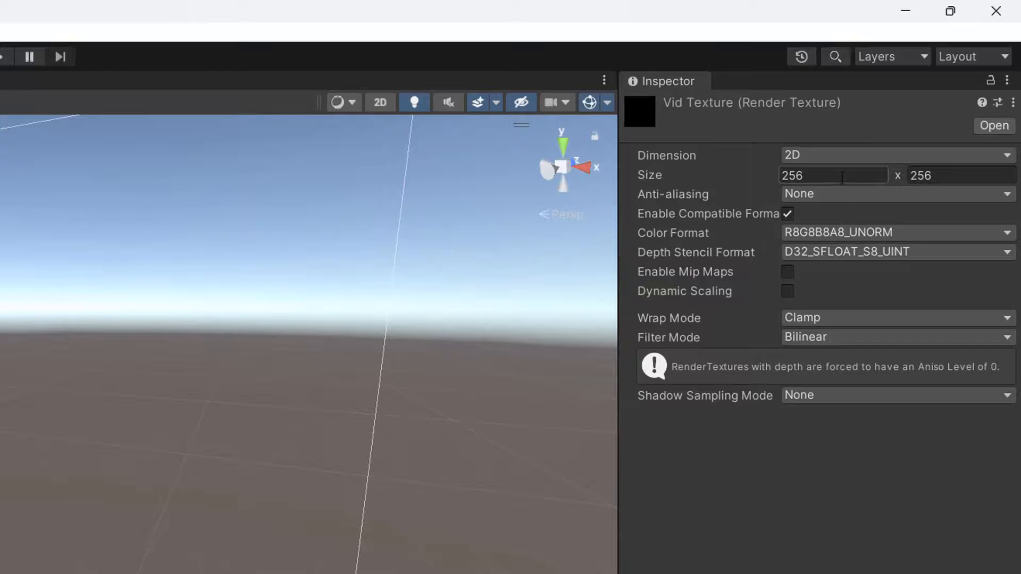
type("128")
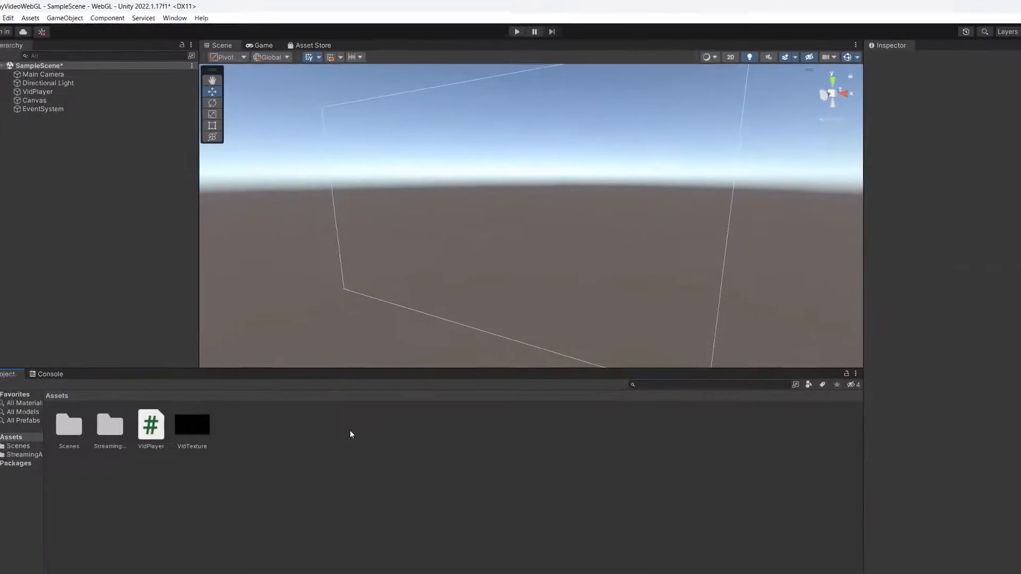
Add a 1280×720 Raw Image under Canvas showing VidTexture and set VidPlayer's Target Texture to VidTexture
left_click(54, 98)
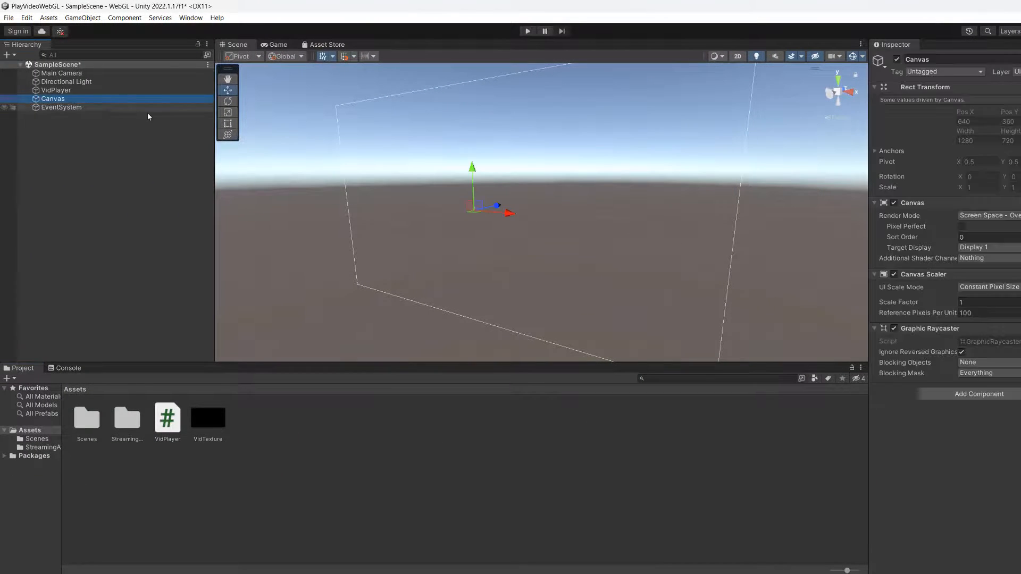
right_click(53, 98)
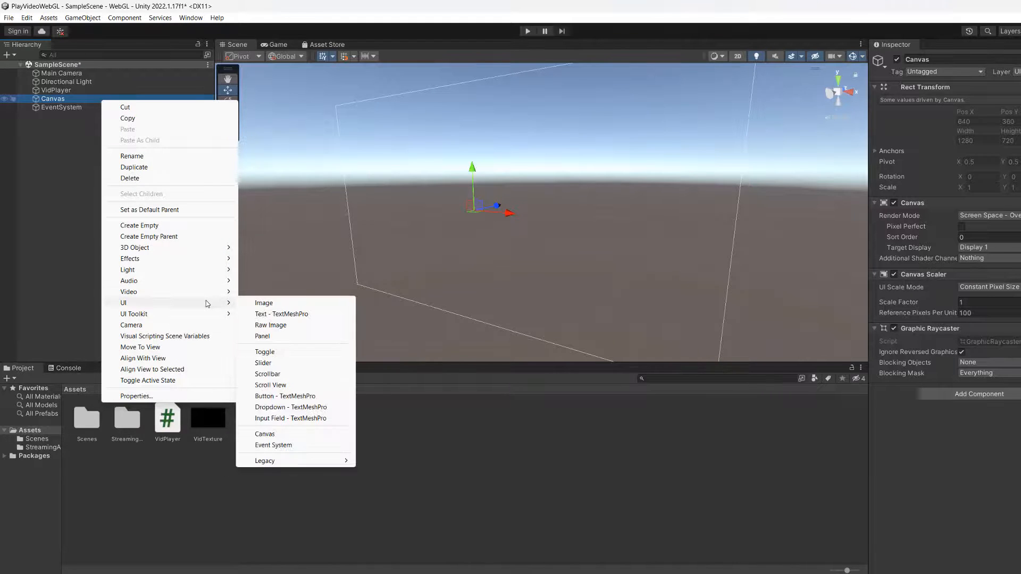
left_click(271, 326)
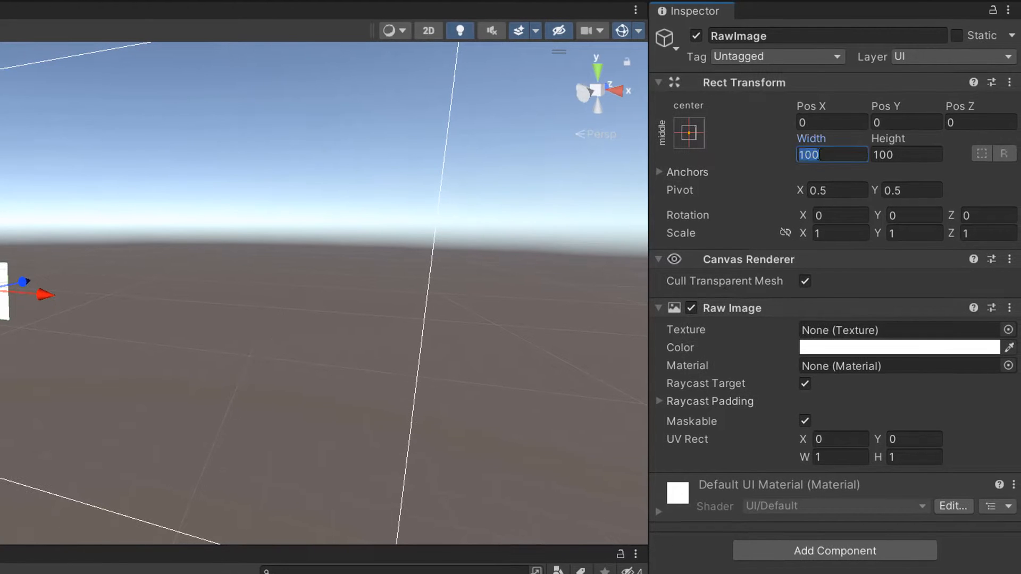
type("1280")
left_click(907, 155)
type("720")
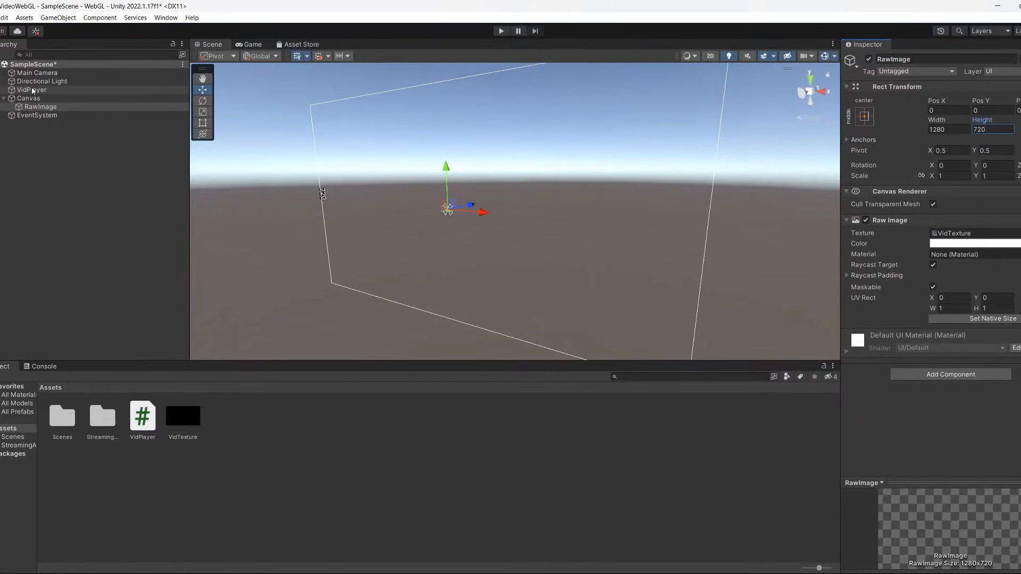
left_click(32, 89)
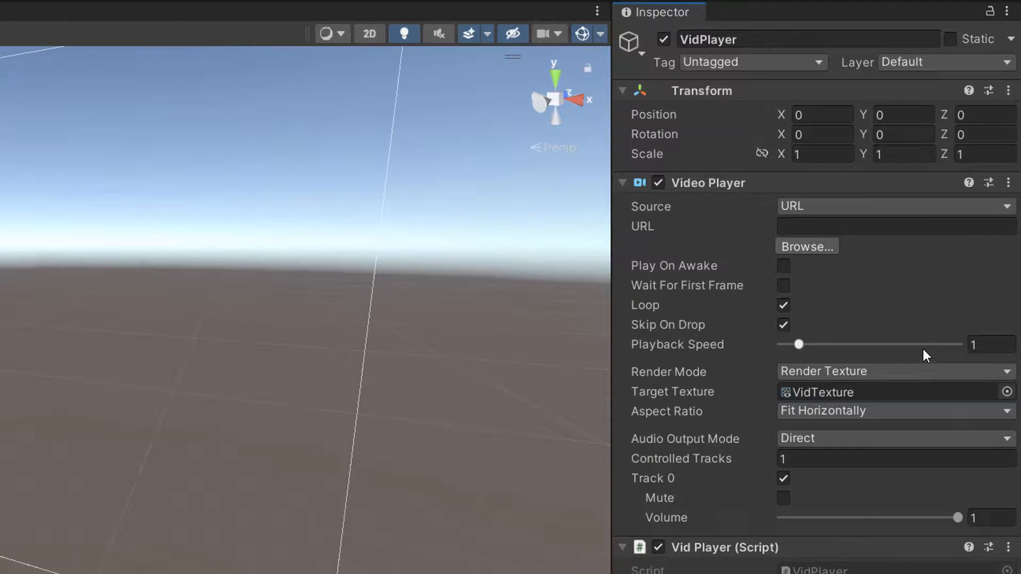
left_click(419, 23)
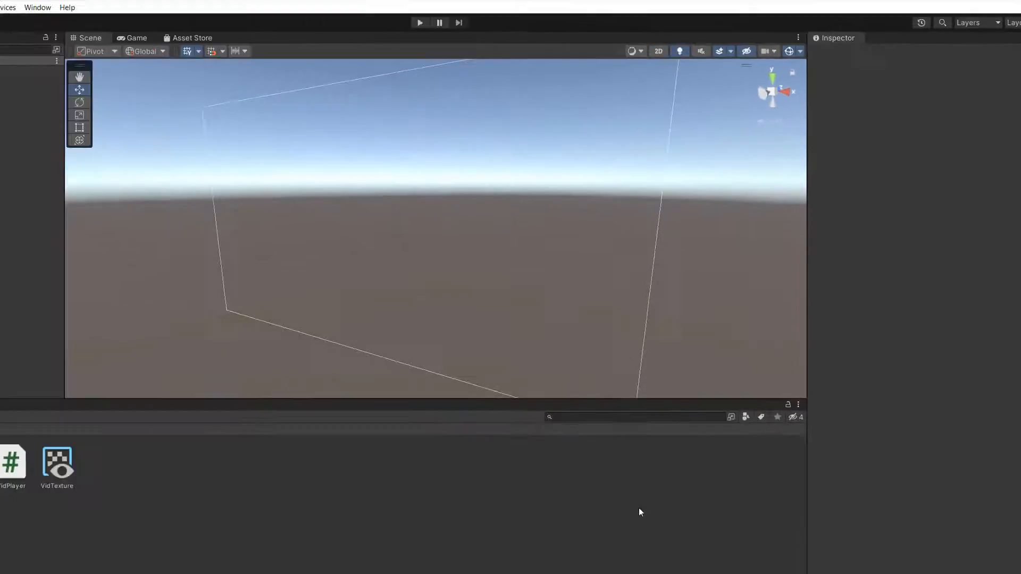
Run the scene to watch BigTimeVillan play on the canvas, then stop Play mode
left_click(516, 31)
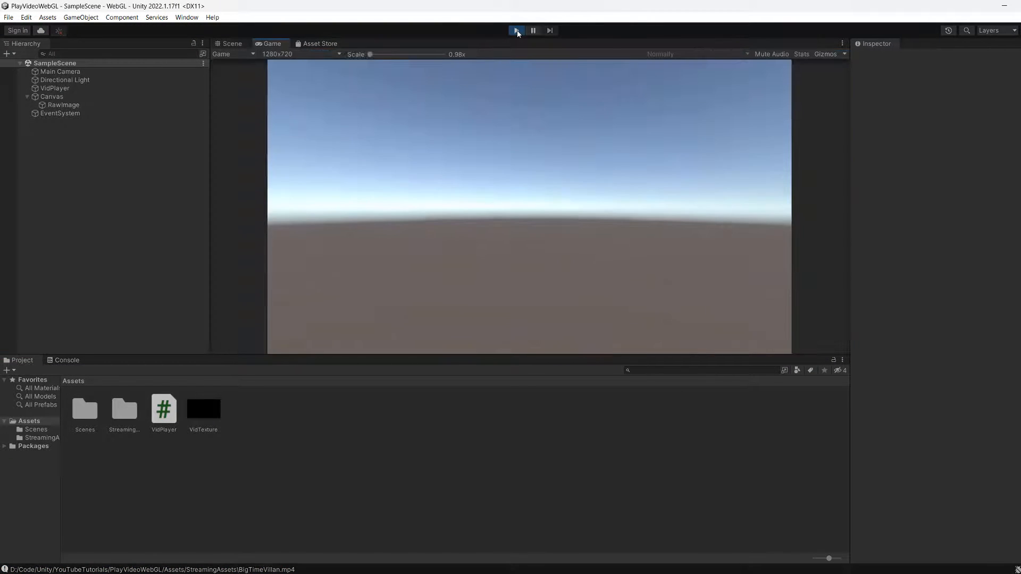
left_click(516, 31)
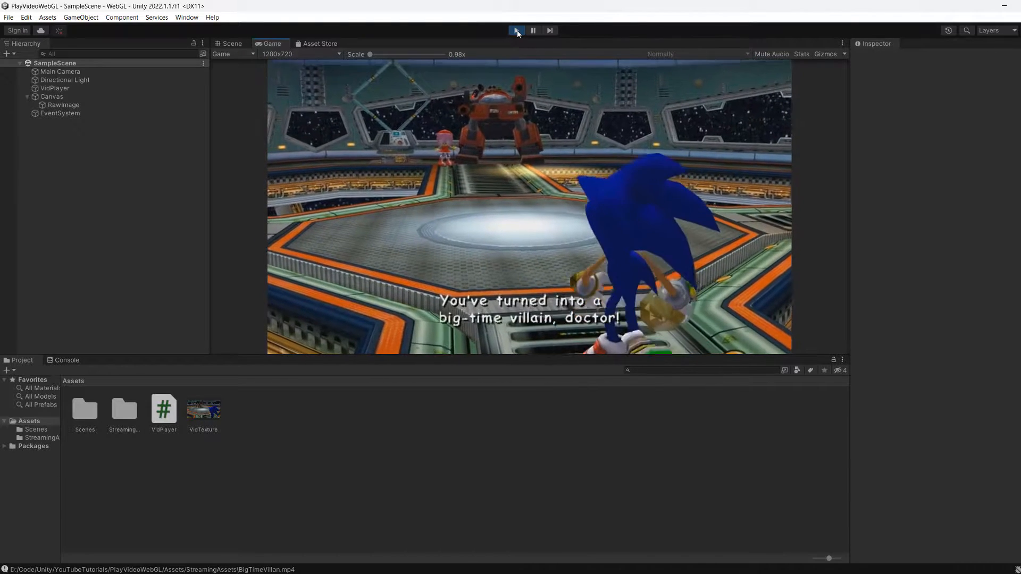
left_click(232, 43)
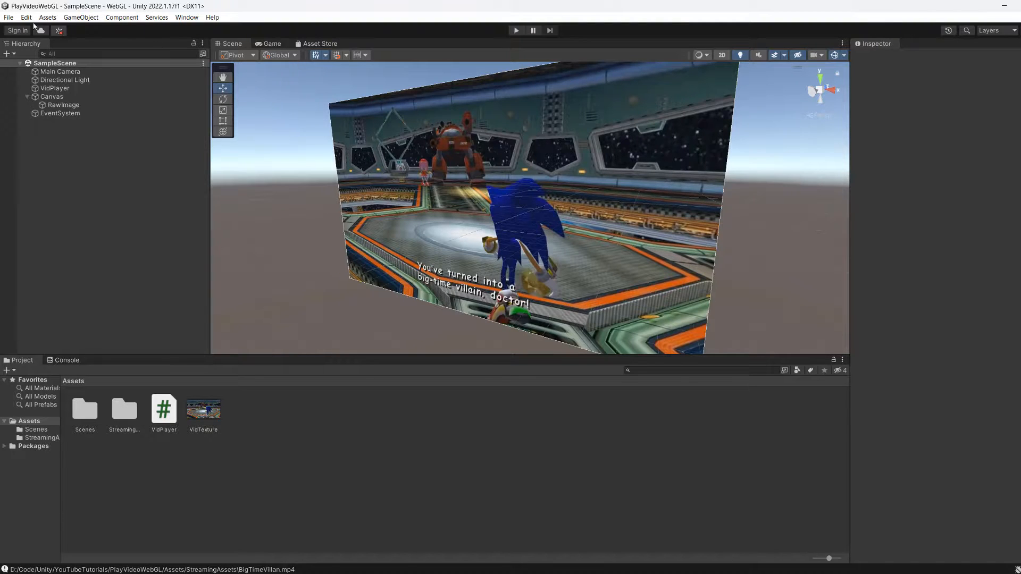
Start a WebGL player build from Build Settings
left_click(8, 17)
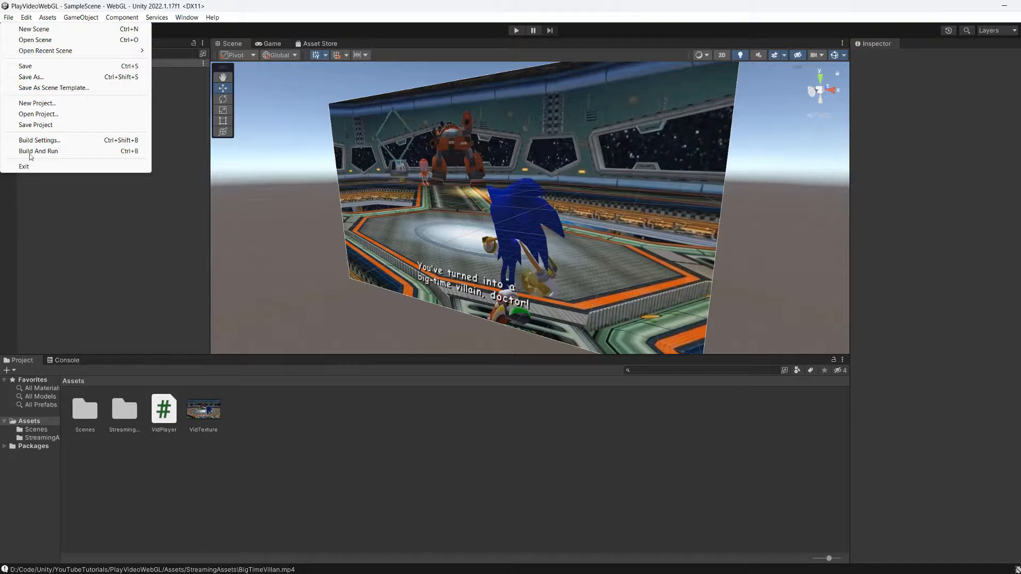
left_click(39, 140)
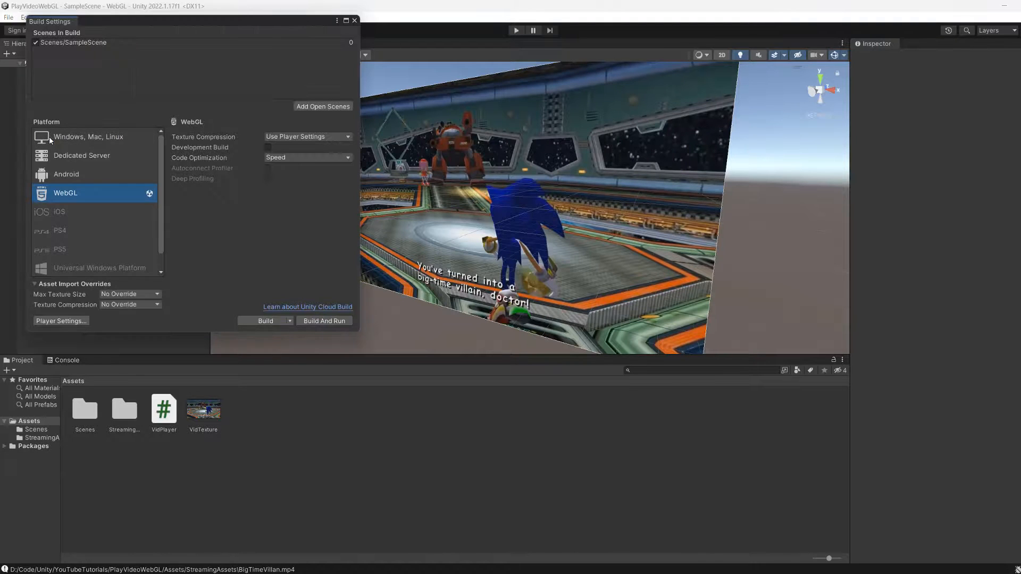
left_click(289, 321)
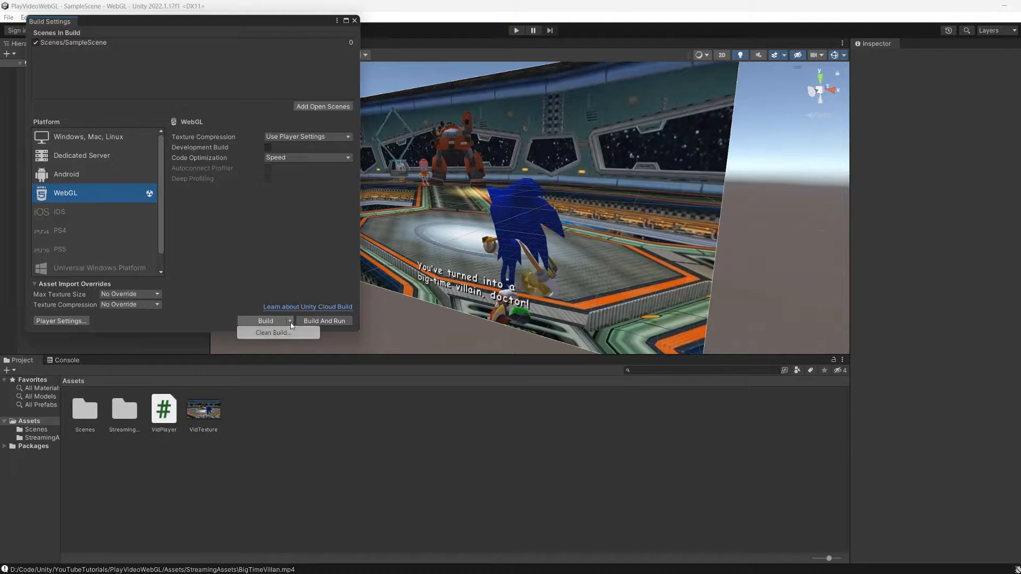
left_click(265, 320)
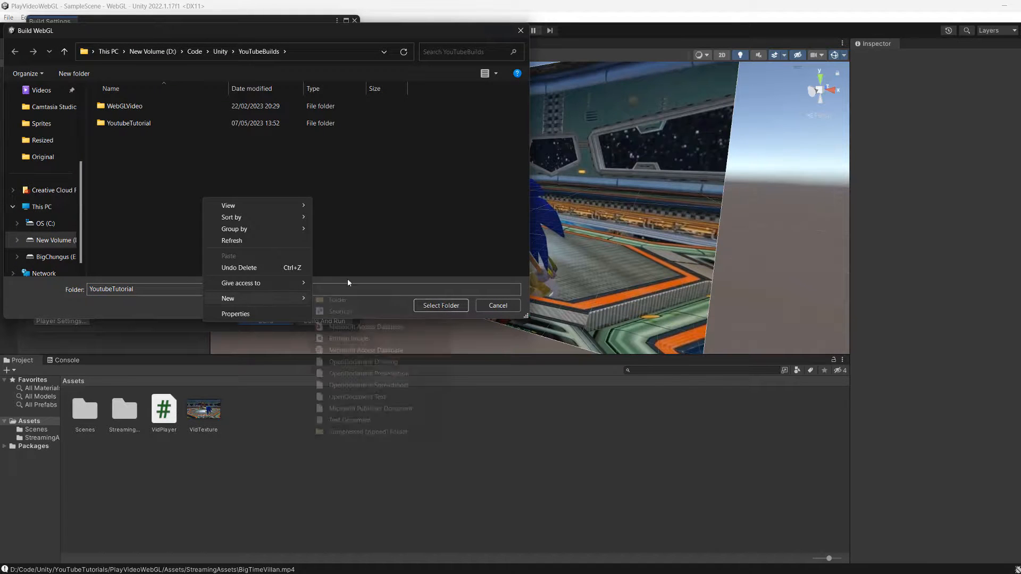
Create a new UIVideoWebgl folder as the build destination and run the build into it
left_click(337, 300)
type("UIVideoWebgl")
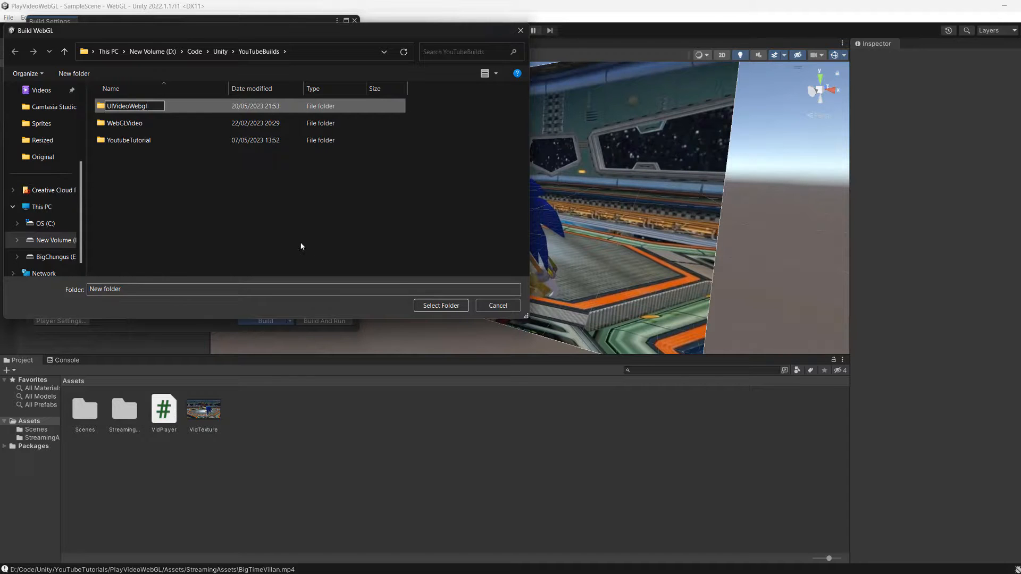
left_click(496, 305)
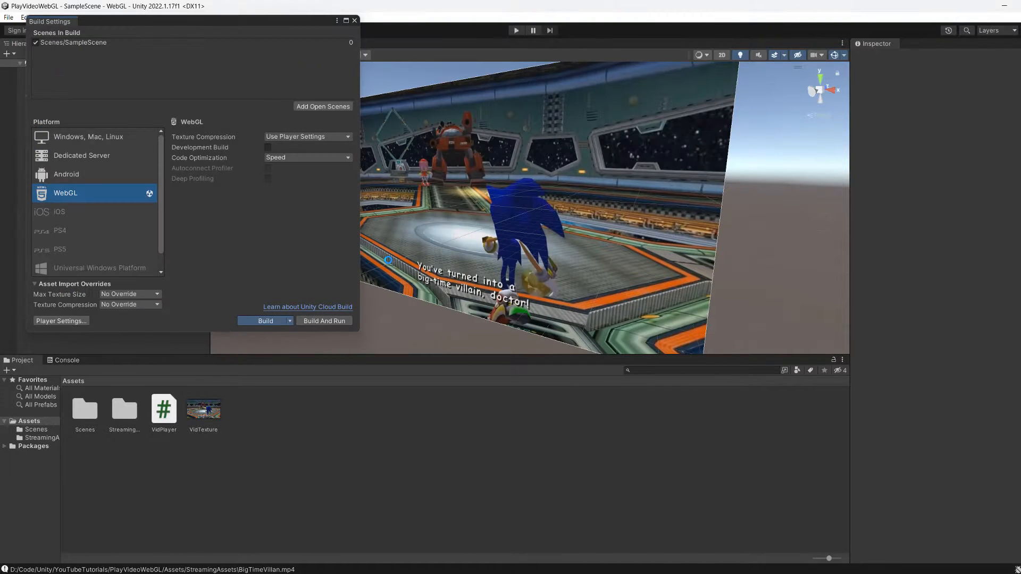
left_click(265, 321)
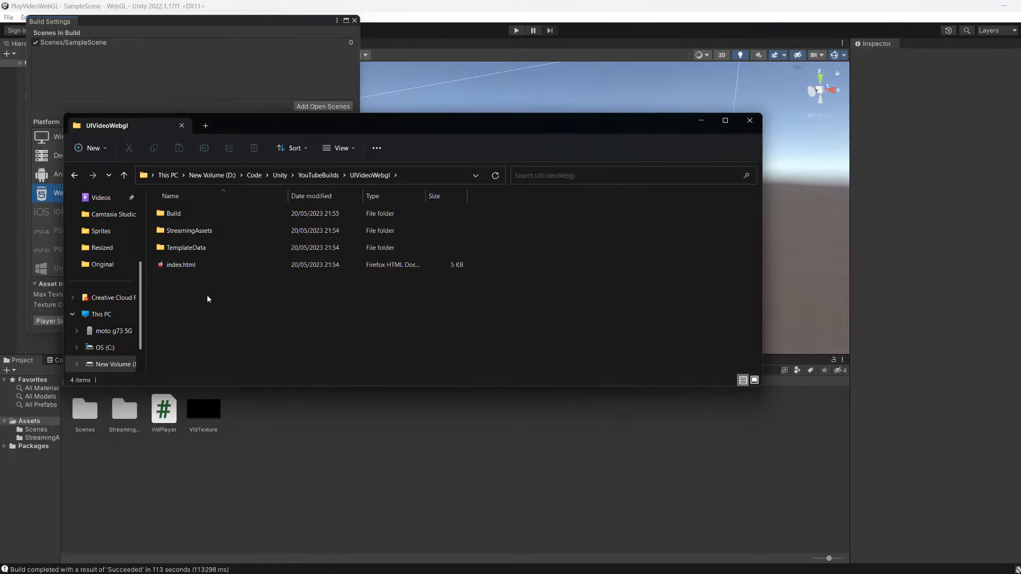
From a PowerShell window in the build folder, run py -m http.server to serve it locally
right_click(209, 299)
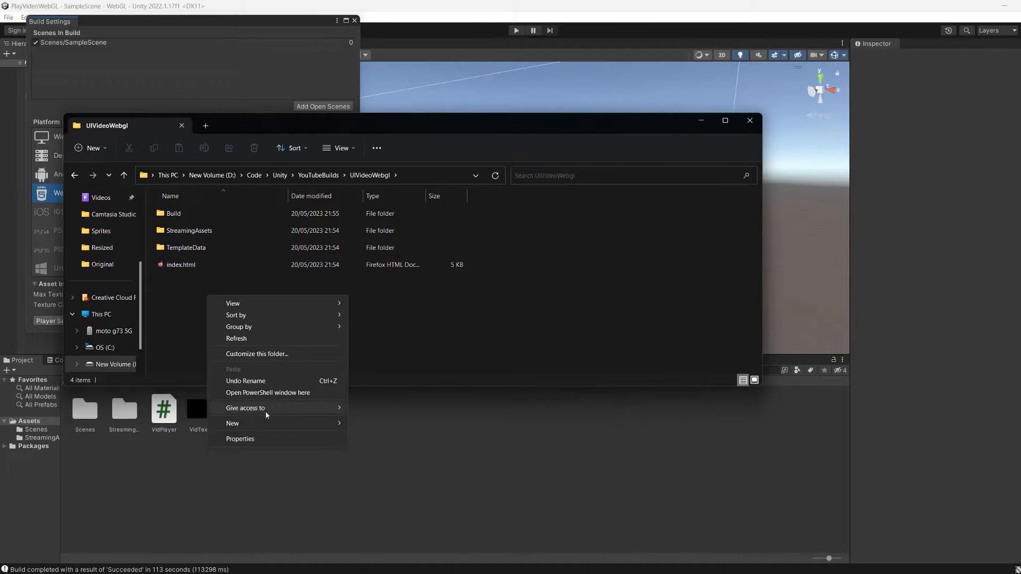
left_click(268, 393)
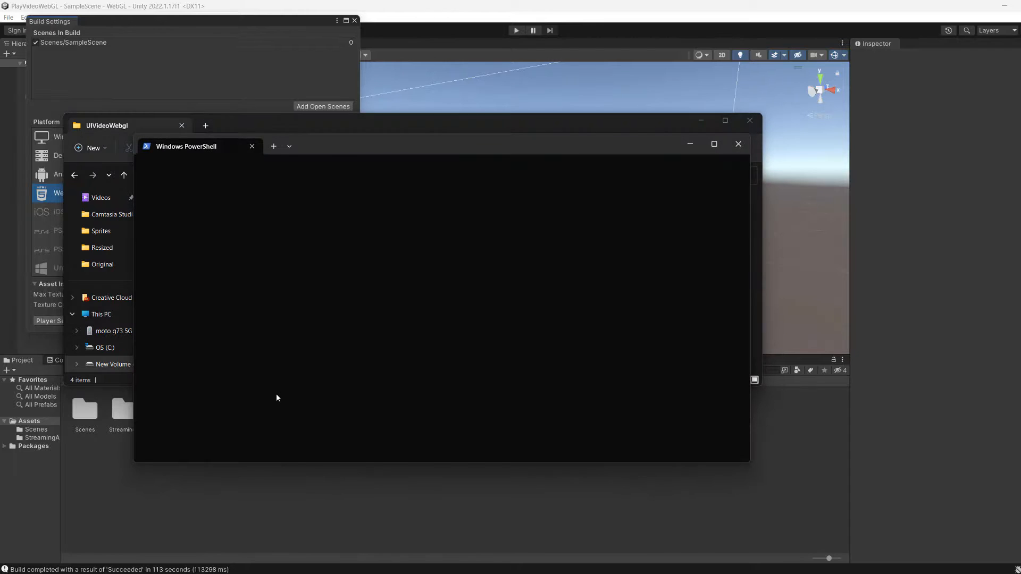
type("py")
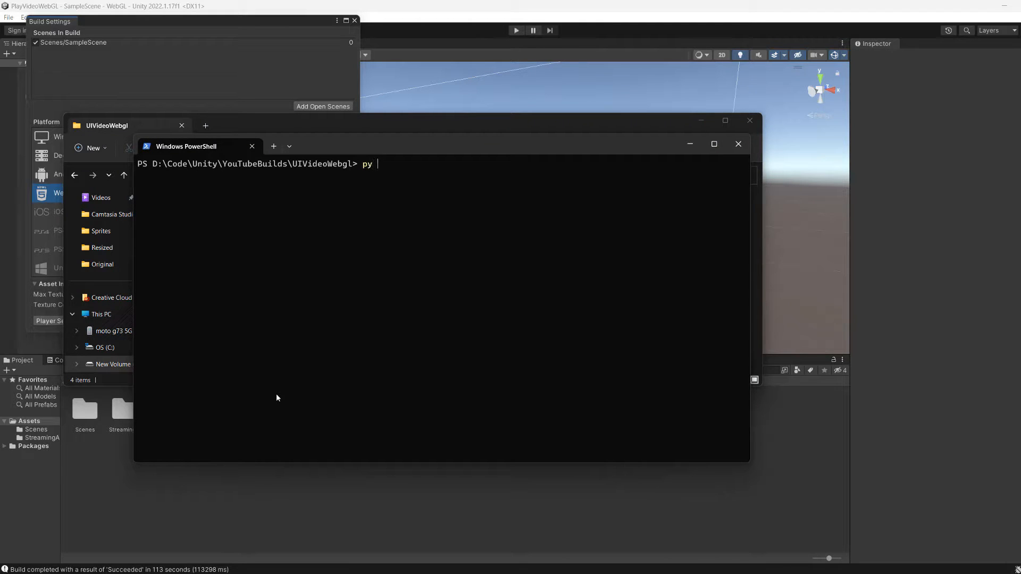
type("-m http.s")
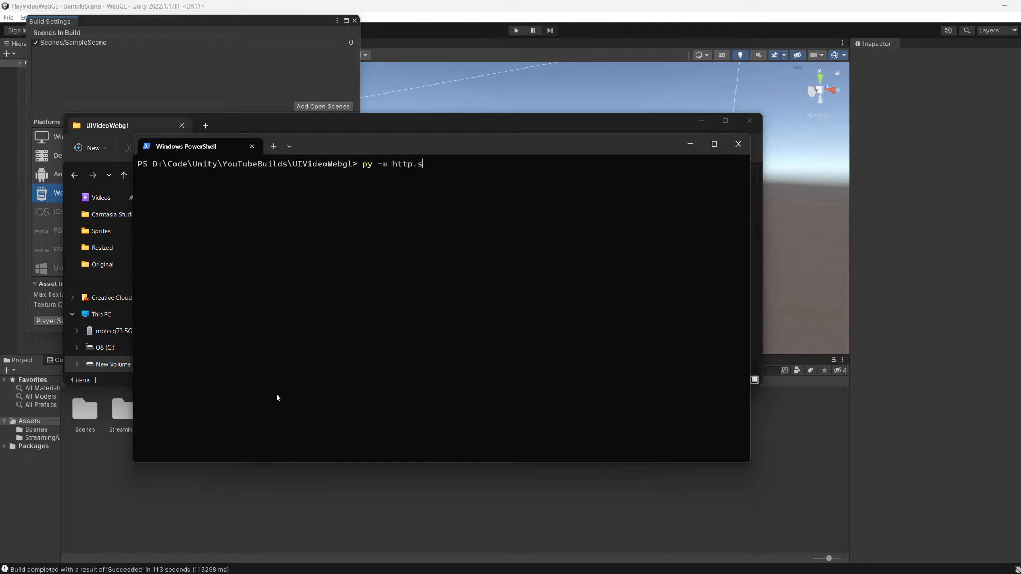
key("Return")
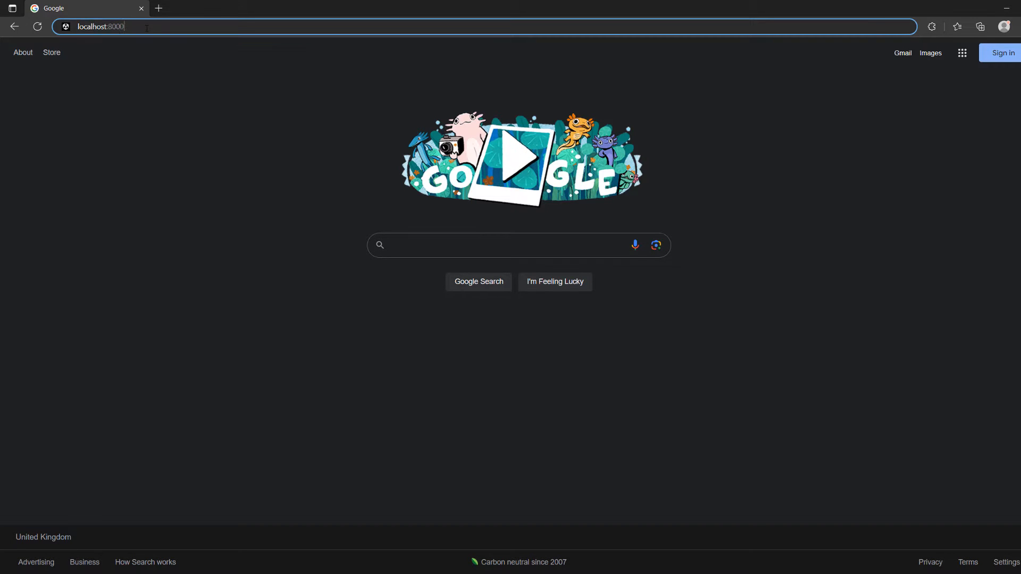
Load localhost:8000 in the browser to show the WebGL player playing the video
key("Return")
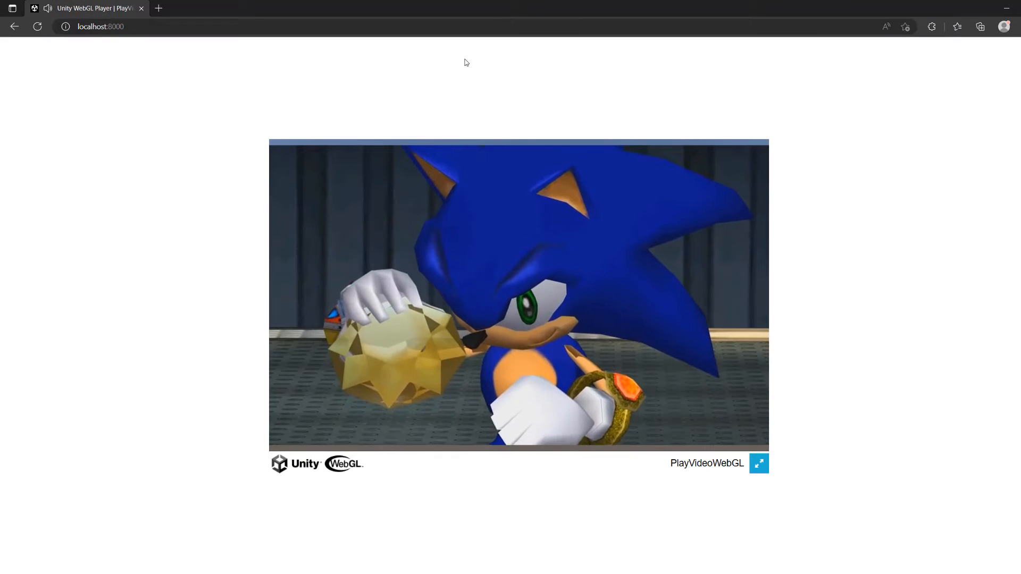